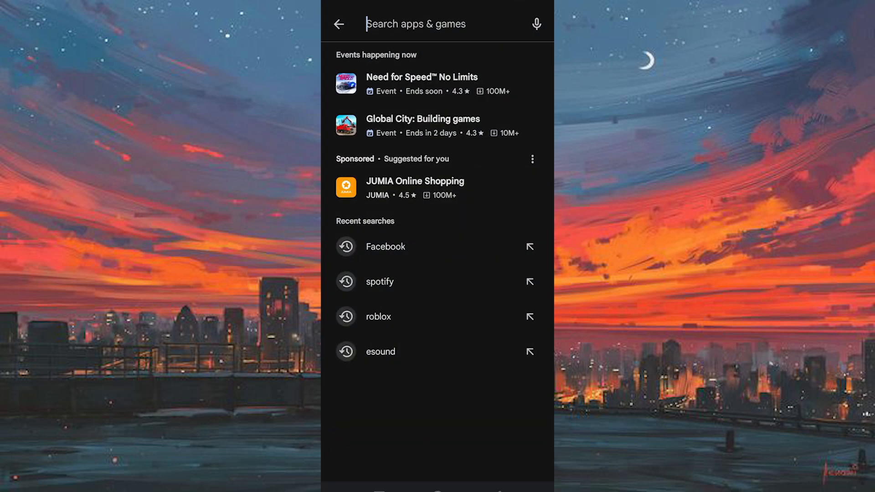
# Find CBQ Mobile by Commercial Bank of Qatar in the Play Store and install it.
pyautogui.write('c')
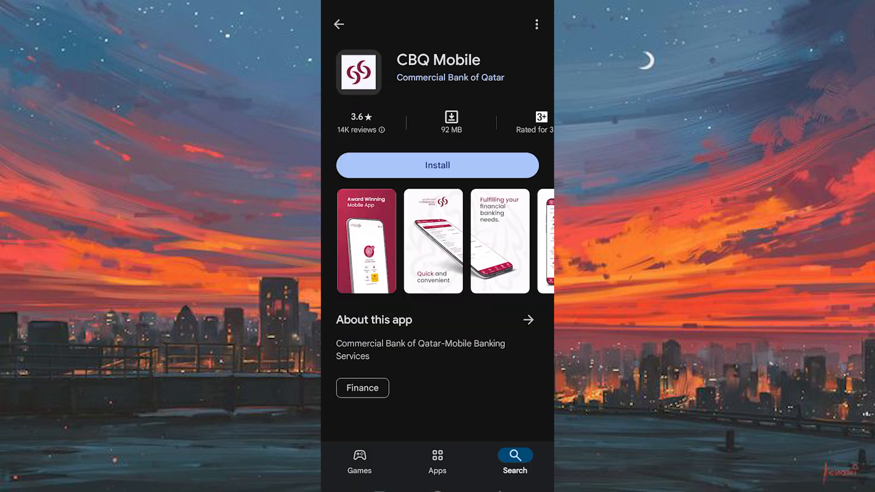
pyautogui.click(436, 165)
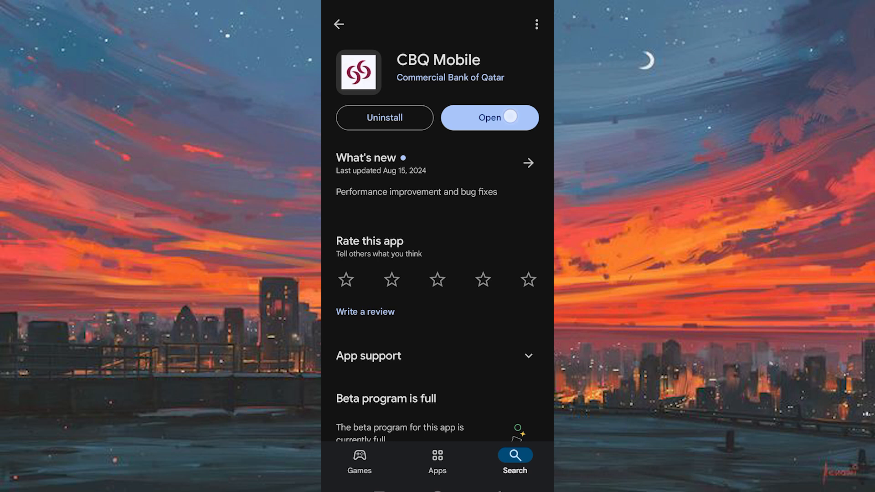
# Launch CBQ Mobile and submit English as the app language to reach the welcome screen.
pyautogui.click(488, 118)
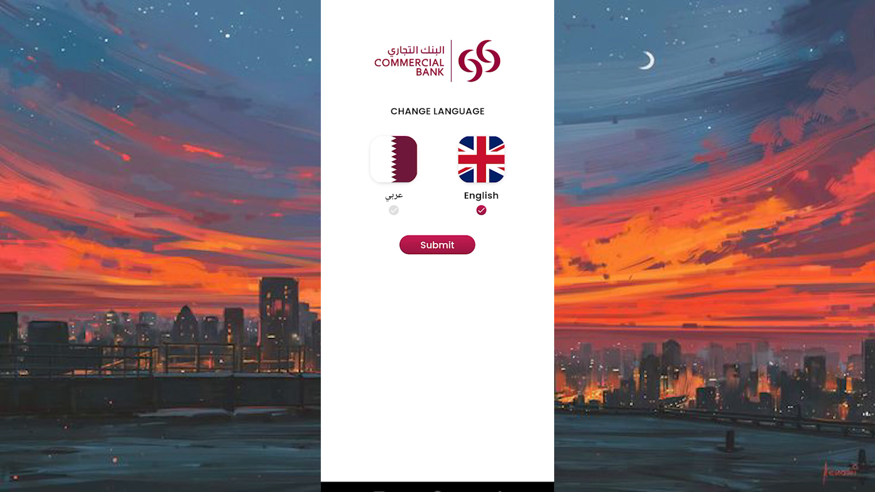
pyautogui.click(437, 245)
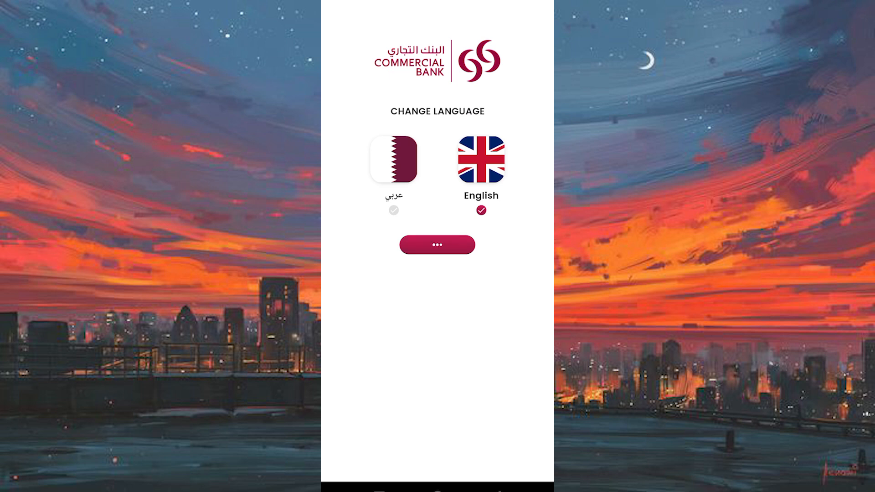
pyautogui.click(436, 244)
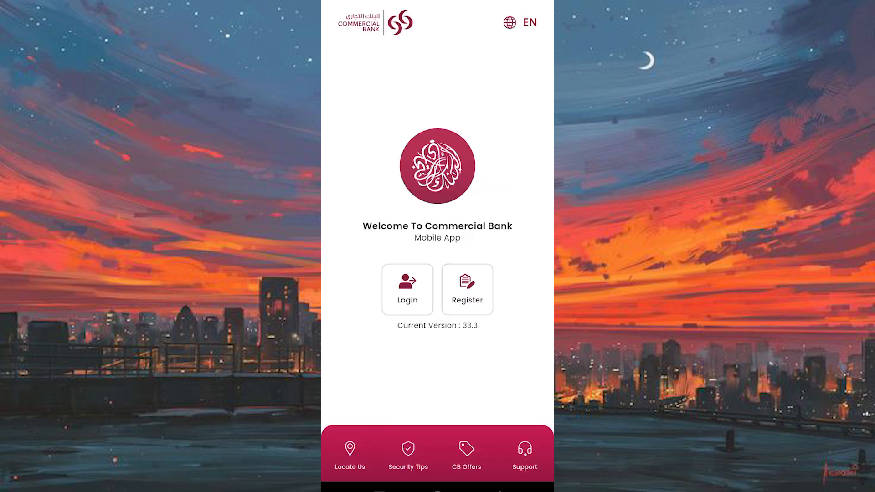
pyautogui.click(407, 289)
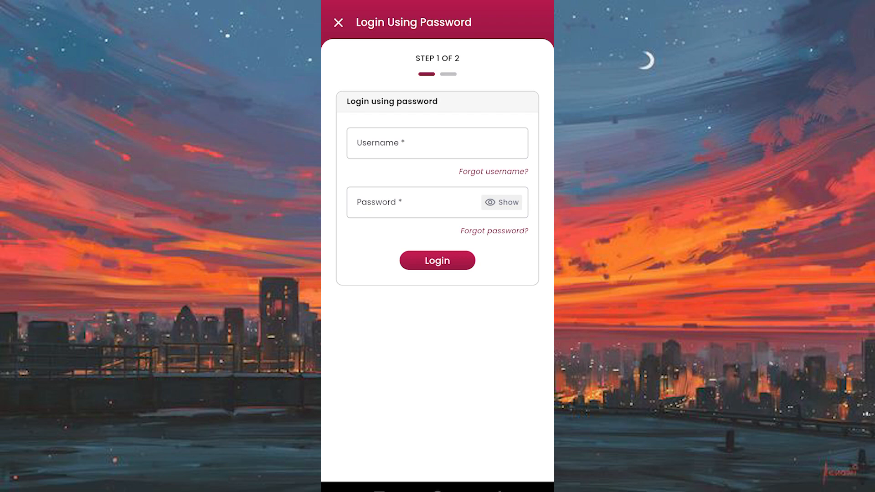
pyautogui.click(337, 22)
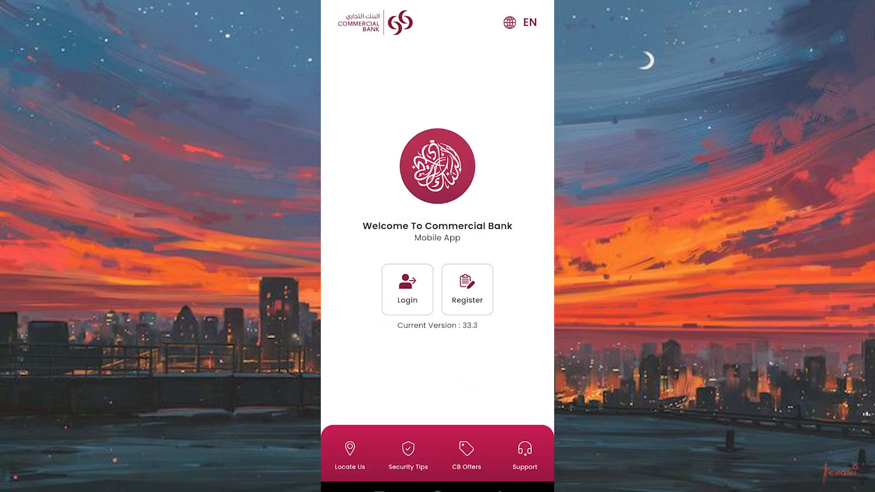
# Visit the Locate Us branch finder, answer the location prompt, then return and show Card Offers.
pyautogui.click(349, 457)
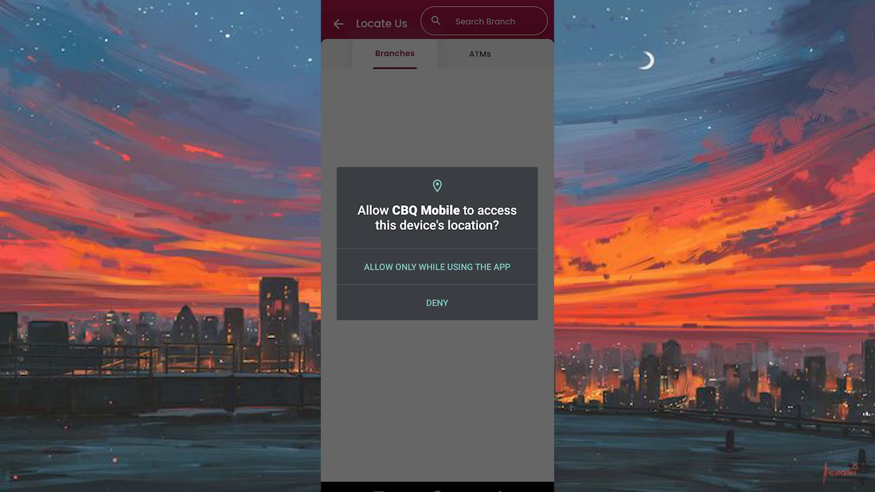
pyautogui.click(437, 267)
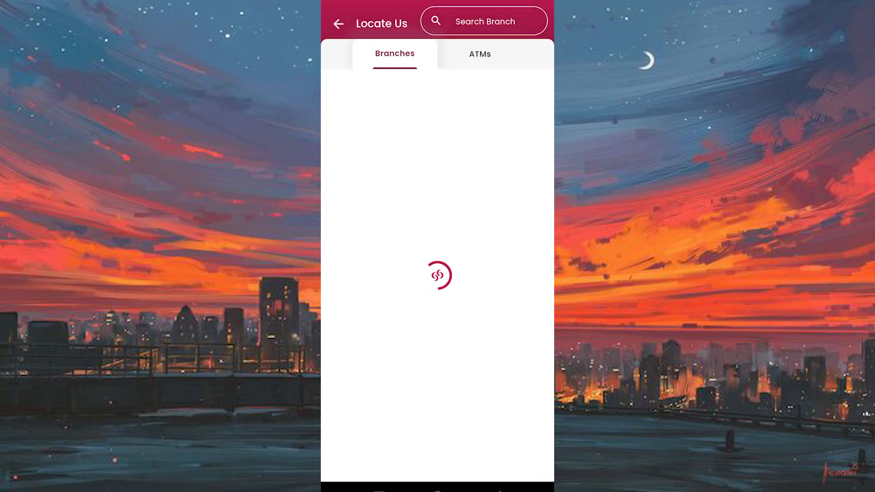
pyautogui.click(480, 54)
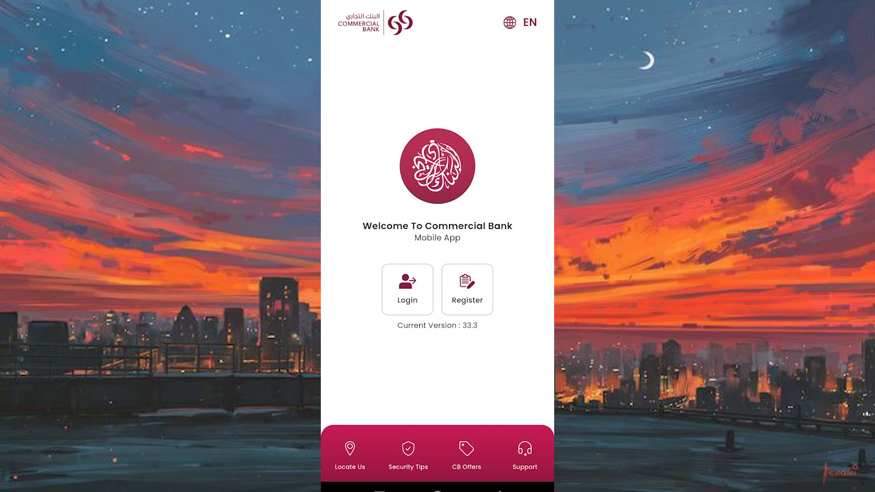
pyautogui.click(466, 456)
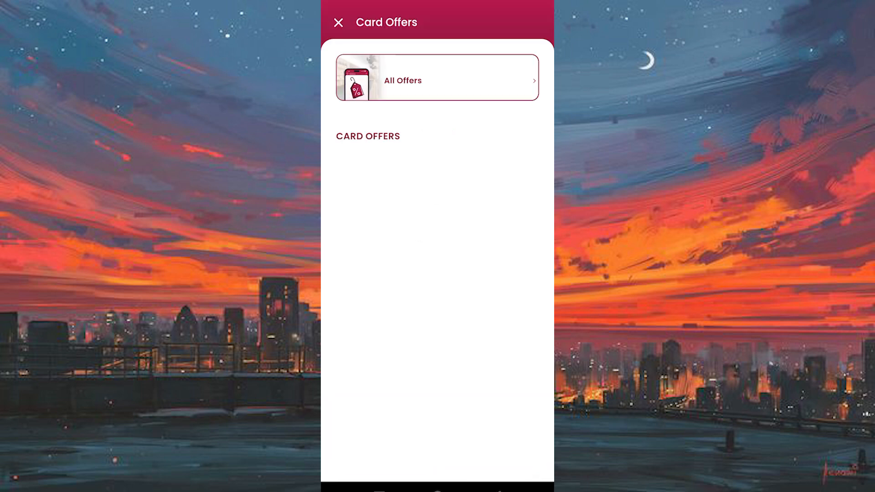